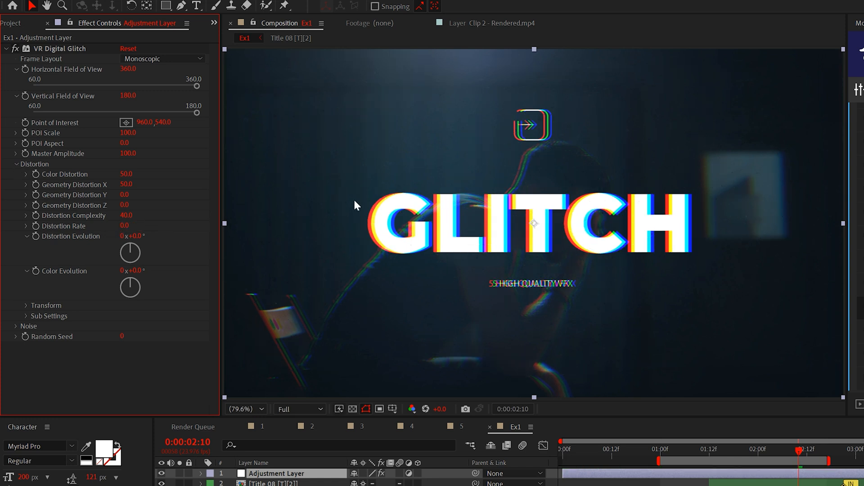
mouse_move(446, 244)
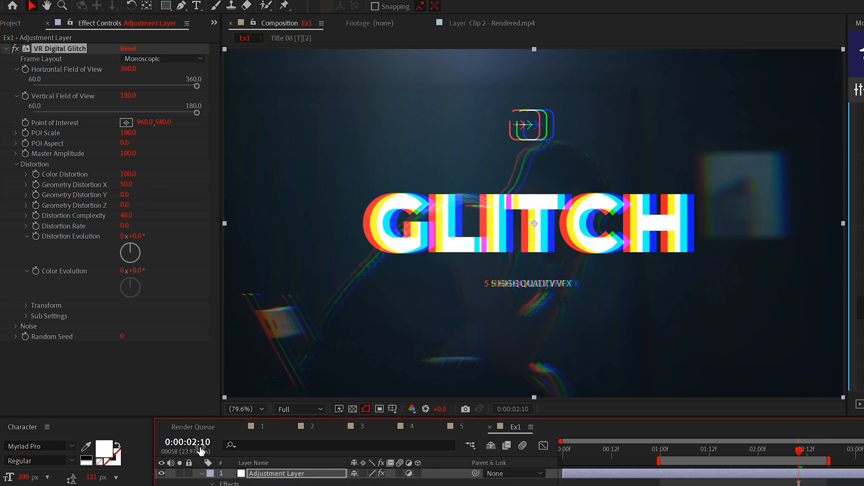
Set Color Distortion to 100 and add a wiggle expression on Distortion Evolution
type("wiggle")
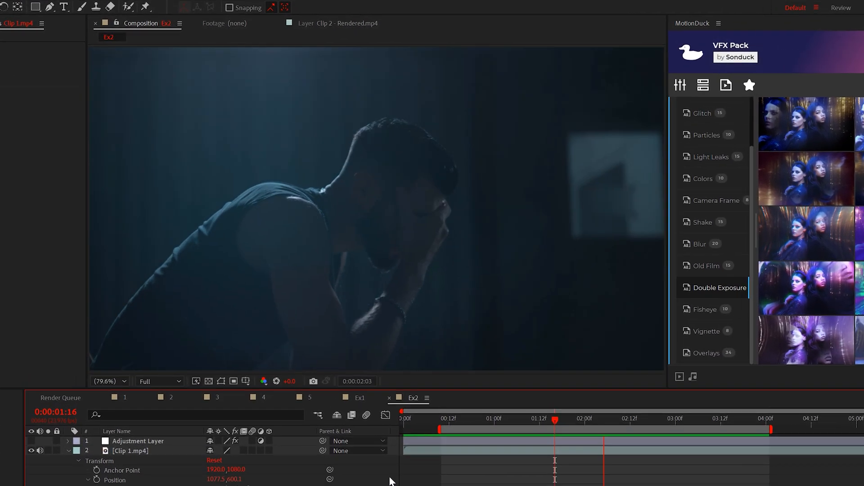
Switch to Ex2 and expose Clip 1.mp4's Transform properties
left_click(88, 6)
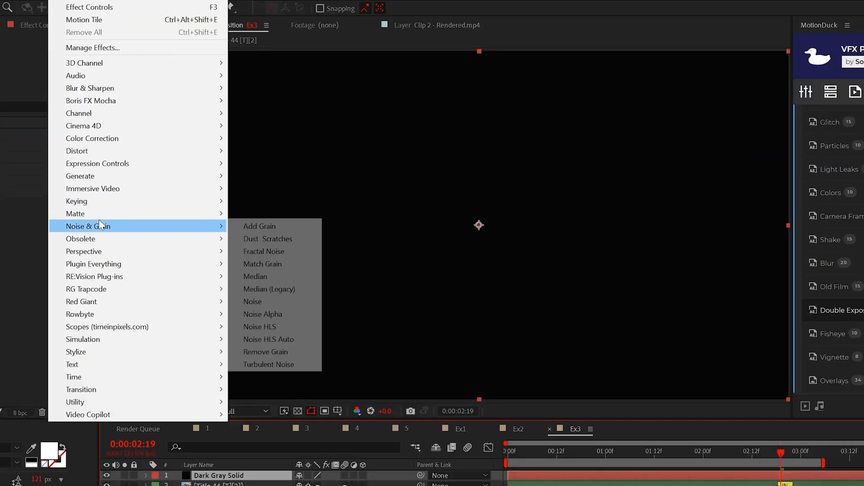
Add Block Fractal Noise (Contrast 300, Brightness -100), non-uniform scaling, stretched into wide horizontal bars
left_click(264, 251)
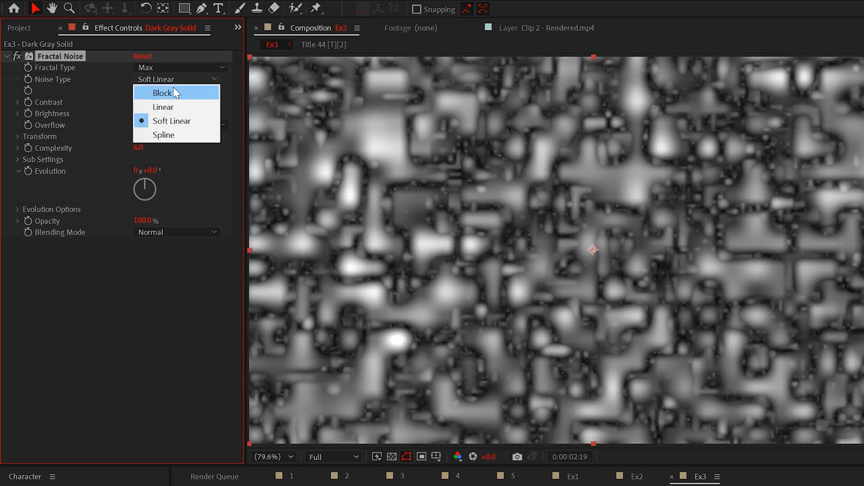
left_click(163, 92)
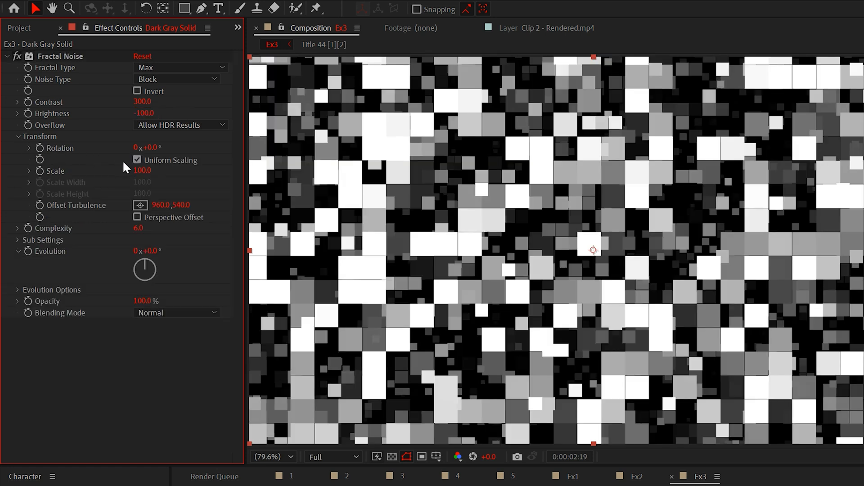
left_click(137, 160)
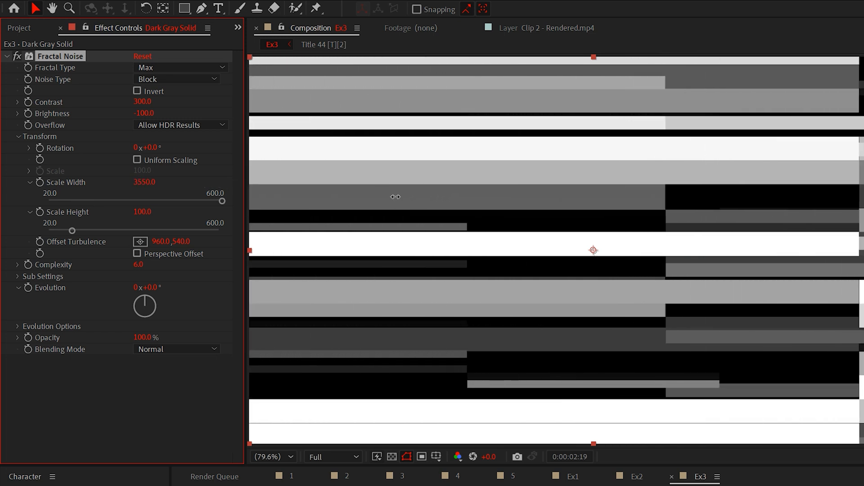
left_click_drag(395, 197, 497, 294)
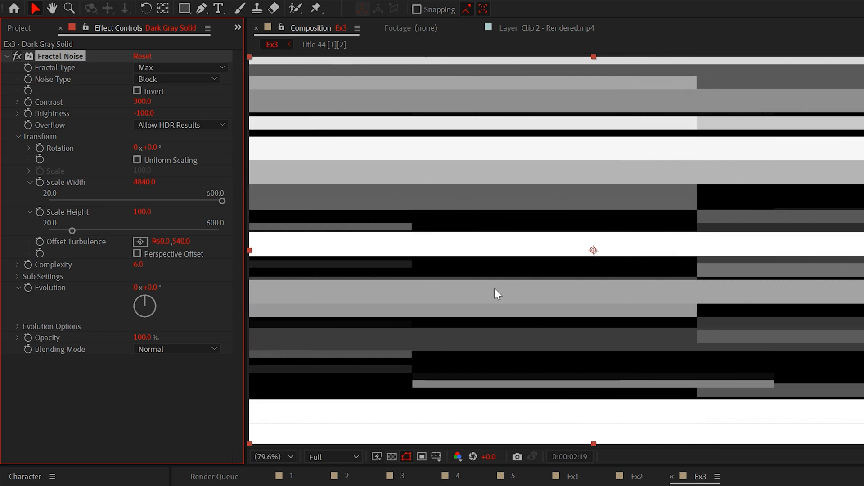
left_click(17, 136)
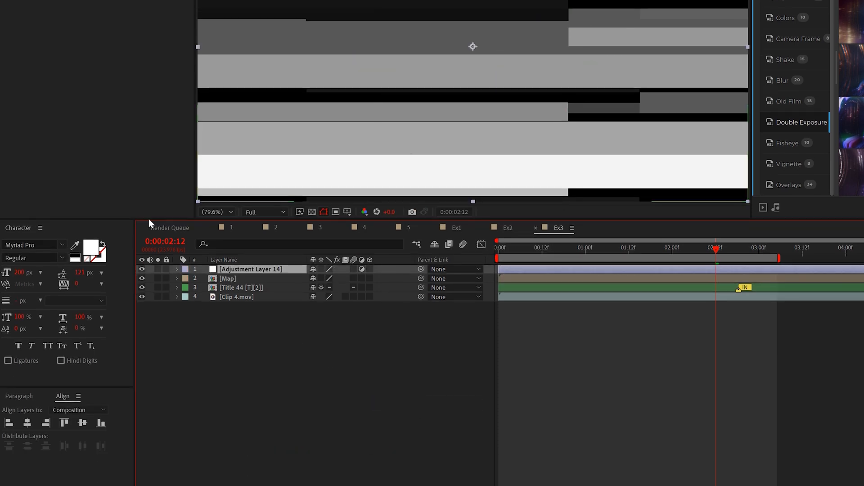
Give Adjustment Layer 14 a Displacement Map sourced from the 2. Map layer
left_click(154, 68)
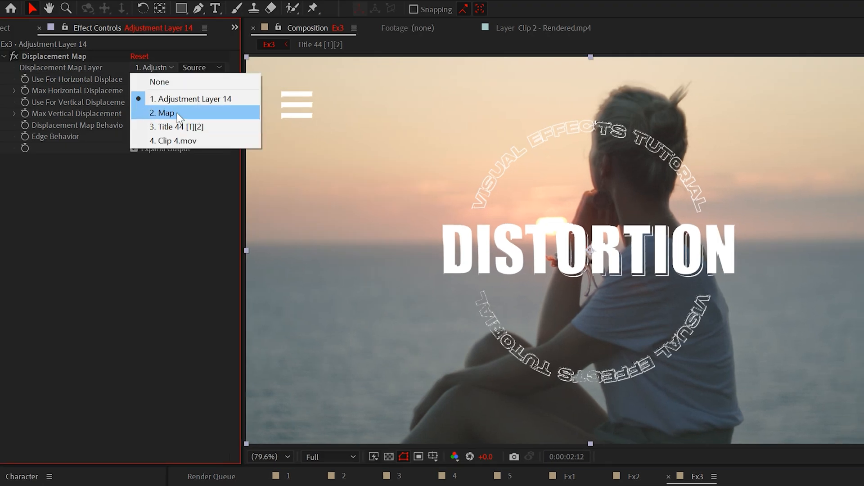
left_click(163, 113)
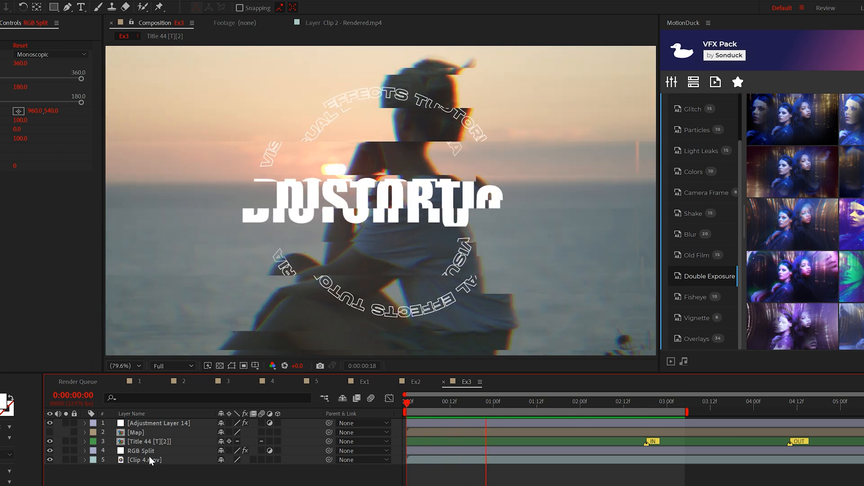
Add an RGB Split layer above Clip 4.mov and open the clip layer
double_click(136, 432)
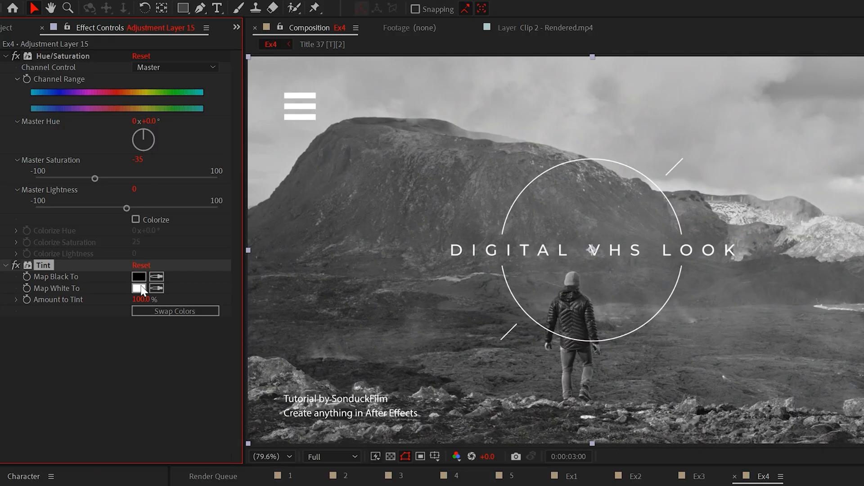
Tint Map White To blue at 7% and bend the RGB tone curve in Curves
left_click(139, 288)
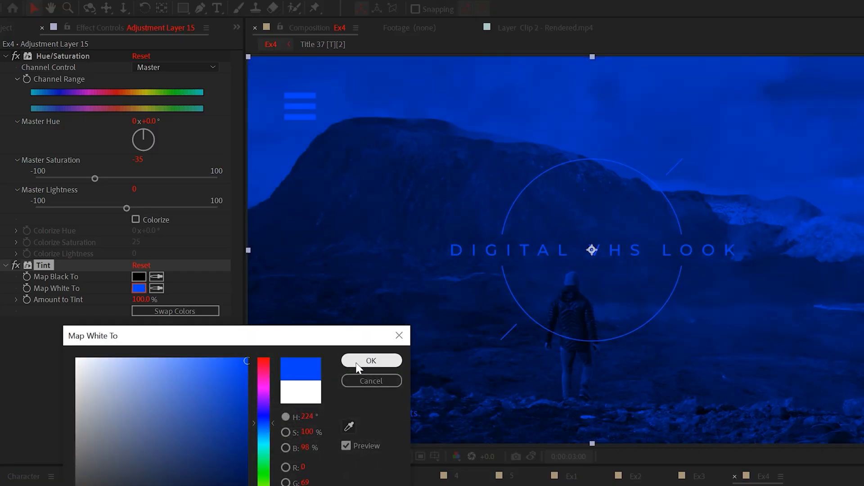
left_click(371, 360)
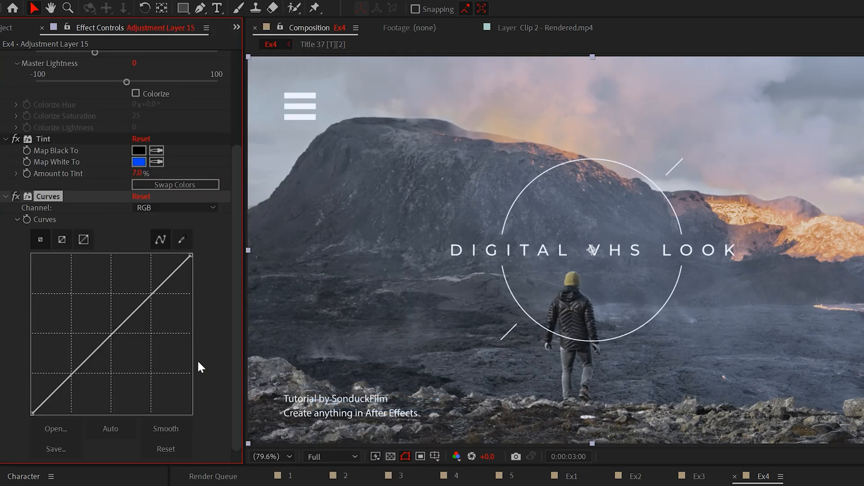
left_click_drag(190, 257, 190, 258)
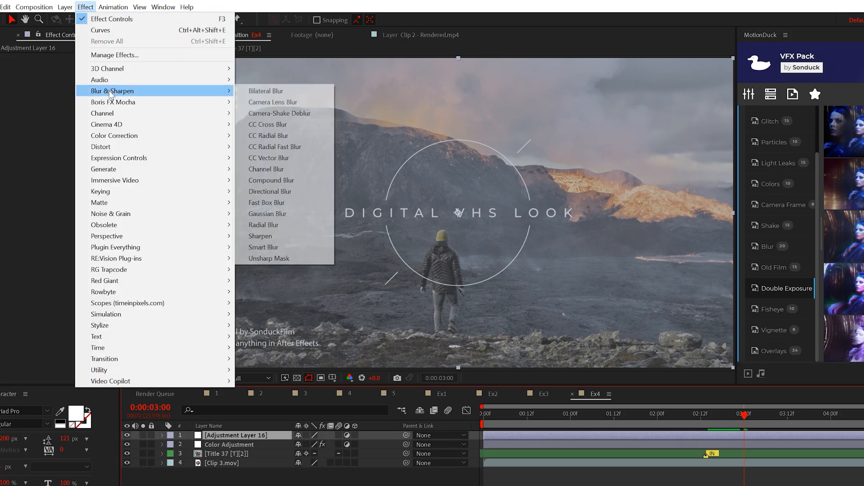
Sharpen with Unsharp Mask (Amount 200, Radius 7) and set Gaussian Blur to 7.0 on Blur Adjustment
left_click(269, 258)
type("7")
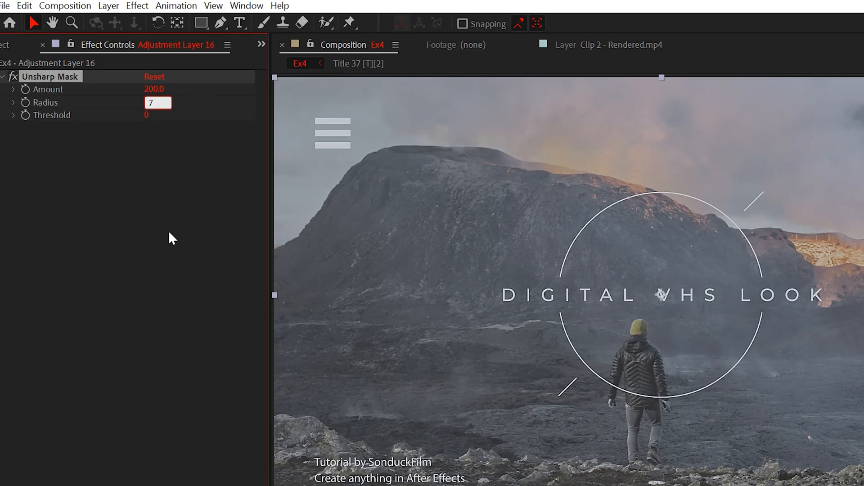
left_click(137, 7)
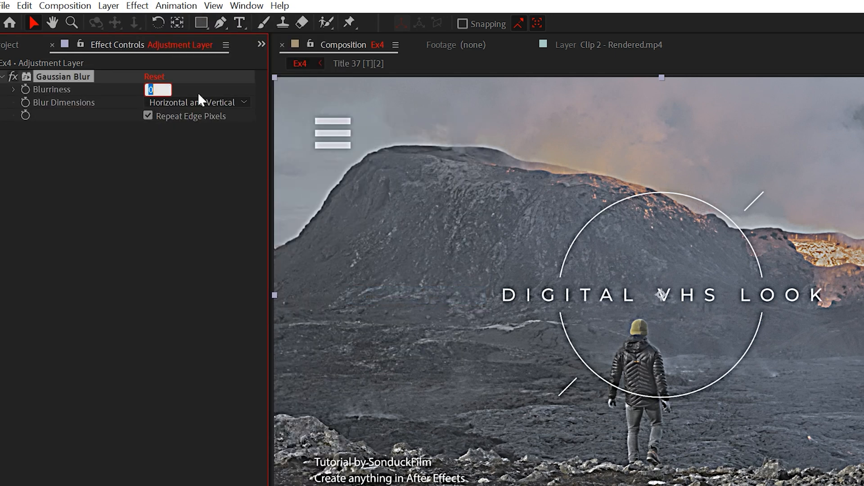
type("7.0")
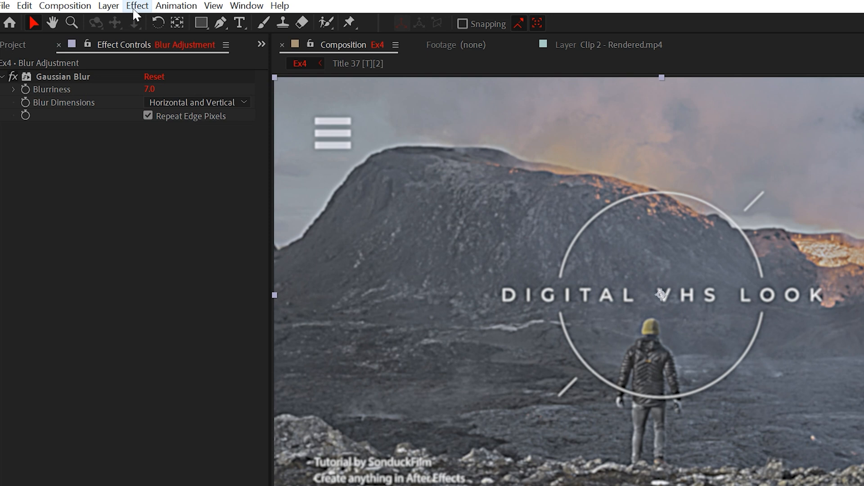
Add a Noise effect to the Blur Adjustment layer
left_click(137, 7)
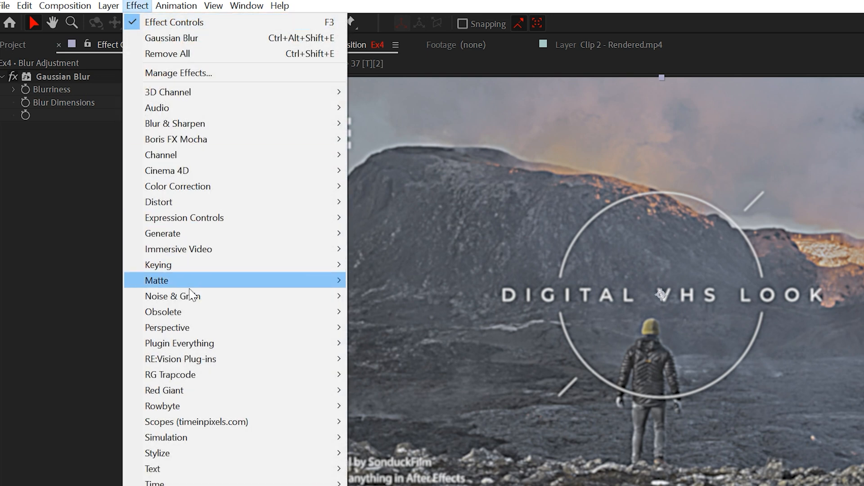
left_click(172, 297)
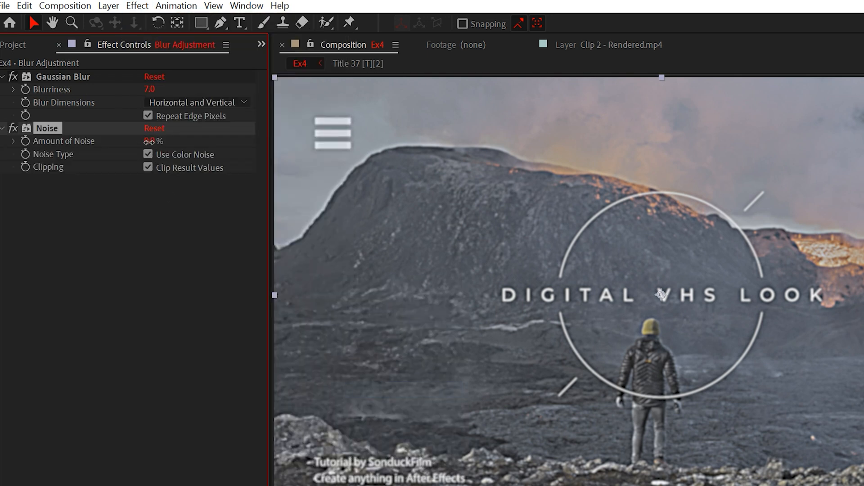
left_click(148, 154)
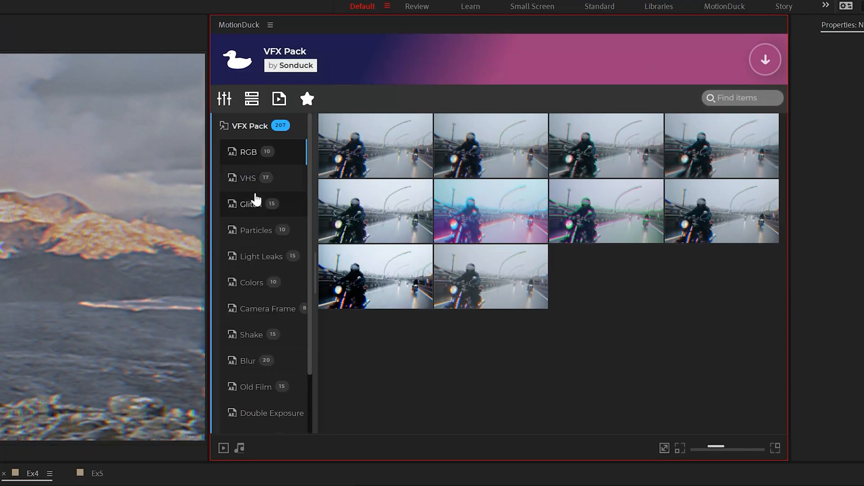
Browse the VFX Pack categories to VHS and apply the VHS 06 preset
left_click(269, 308)
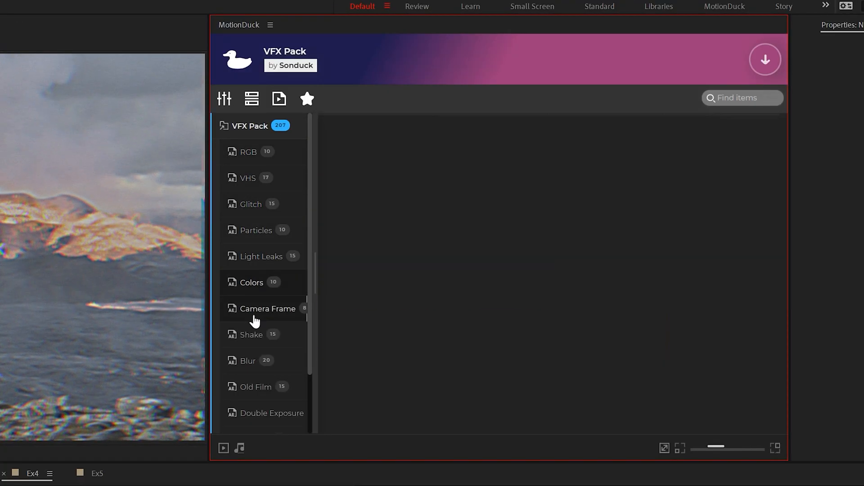
left_click(271, 413)
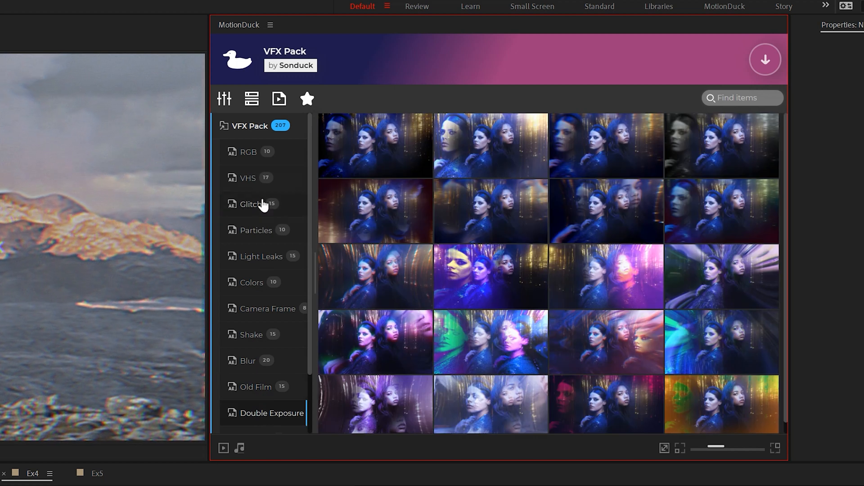
left_click(248, 178)
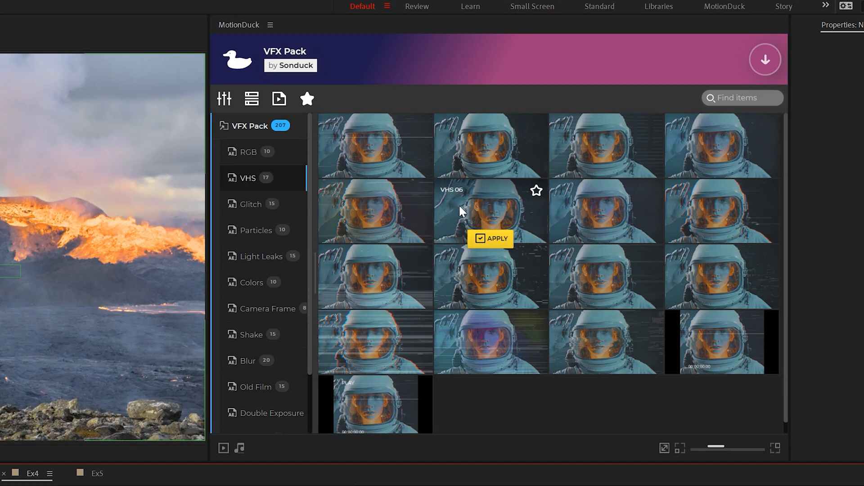
left_click(490, 238)
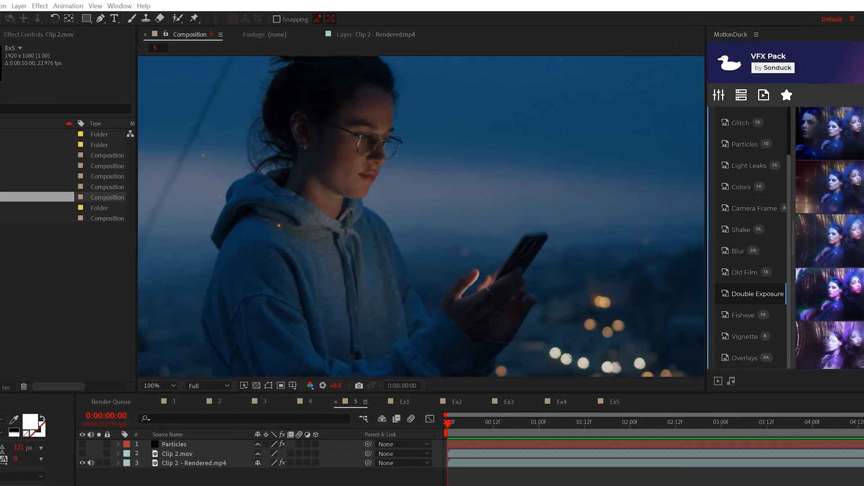
Apply CC Ball Action to the Particles solid, scattering orange spheres over the footage
left_click(39, 6)
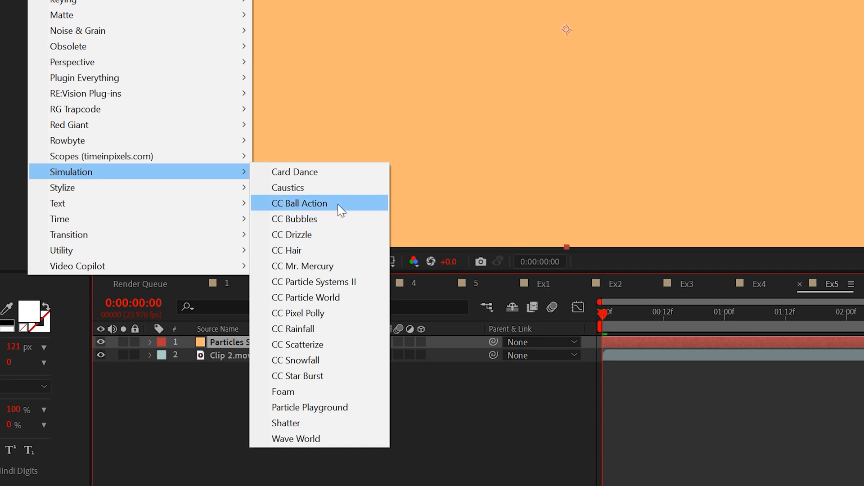
left_click(300, 202)
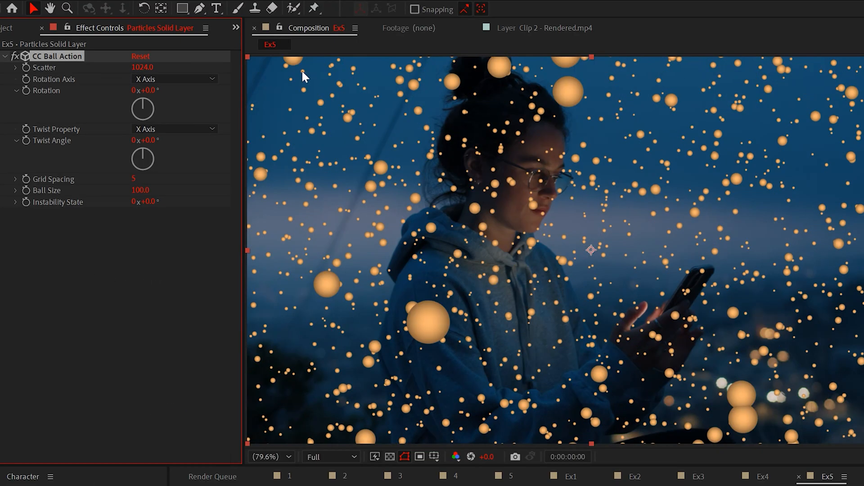